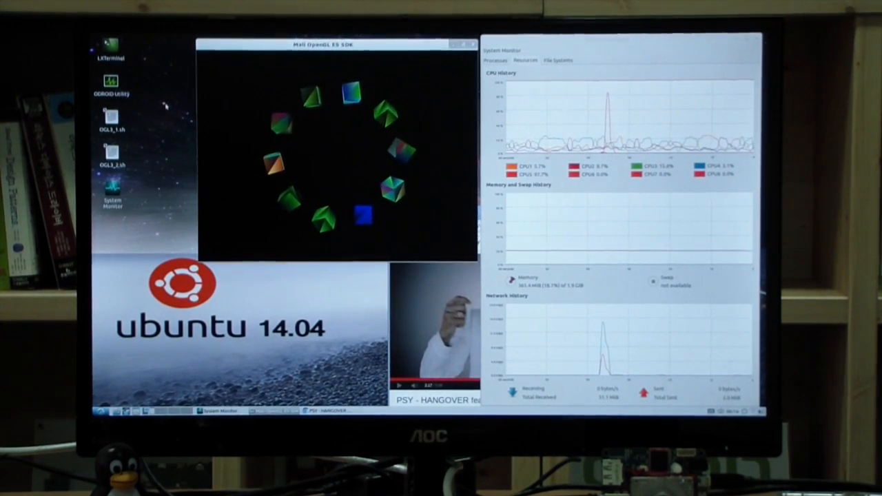
# - Launch the OGL3_2.sh desktop script to bring up the Execute File prompt
pyautogui.doubleClick(111, 165)
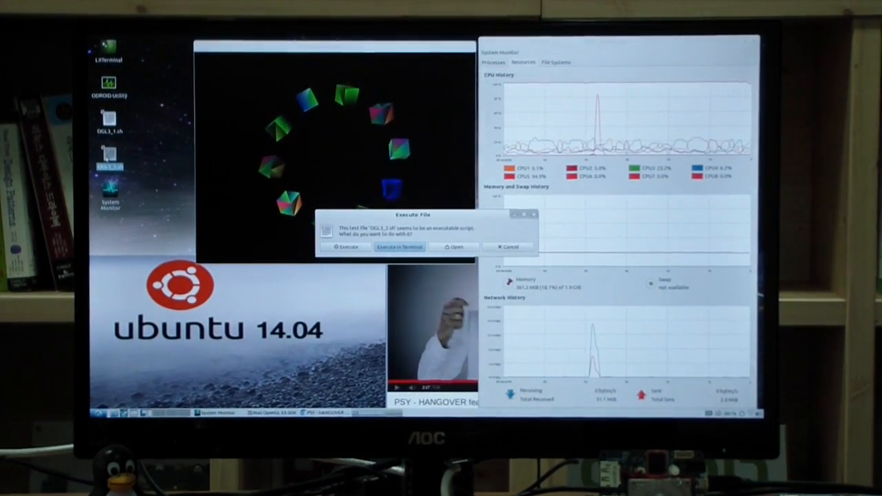